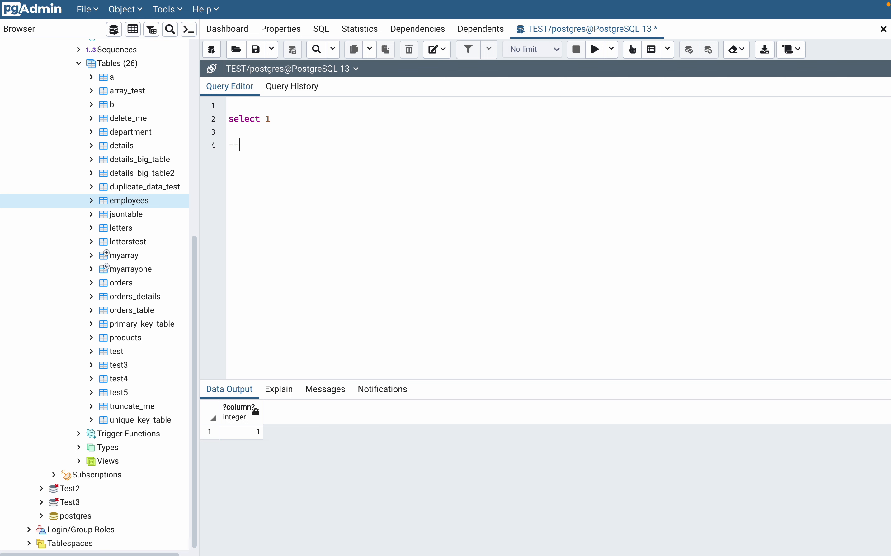
# Step: Add commented lines --left outer join, --right outer join, --inner join and --full outer join below select 1
pyautogui.write('l')
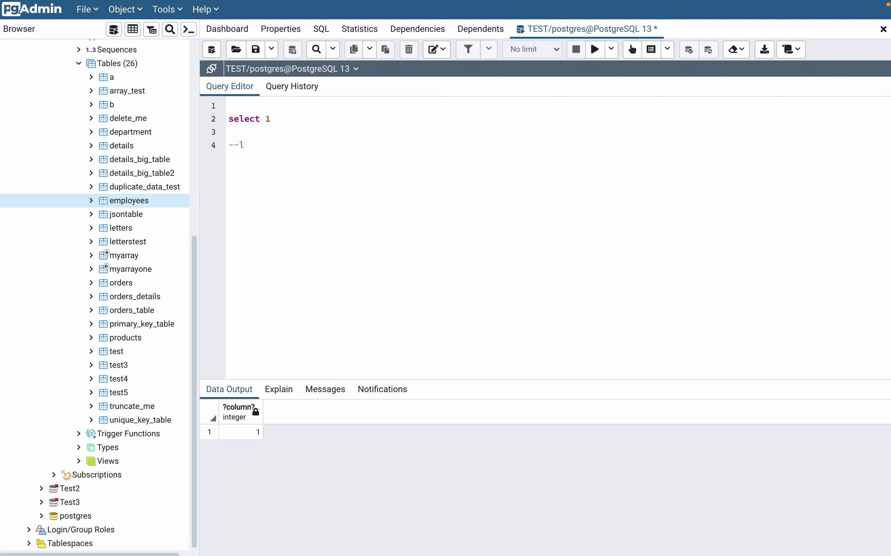
pyautogui.write('eft join')
pyautogui.write('--right join')
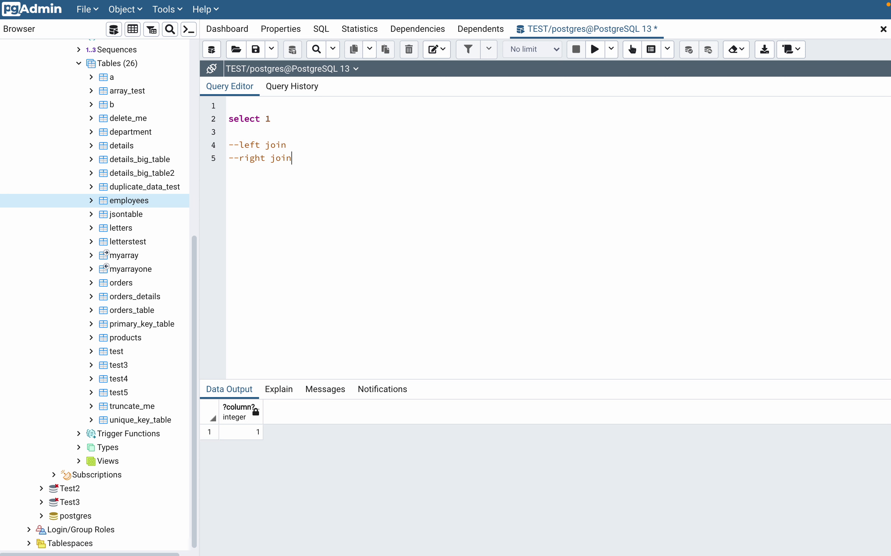
pyautogui.write('--inn')
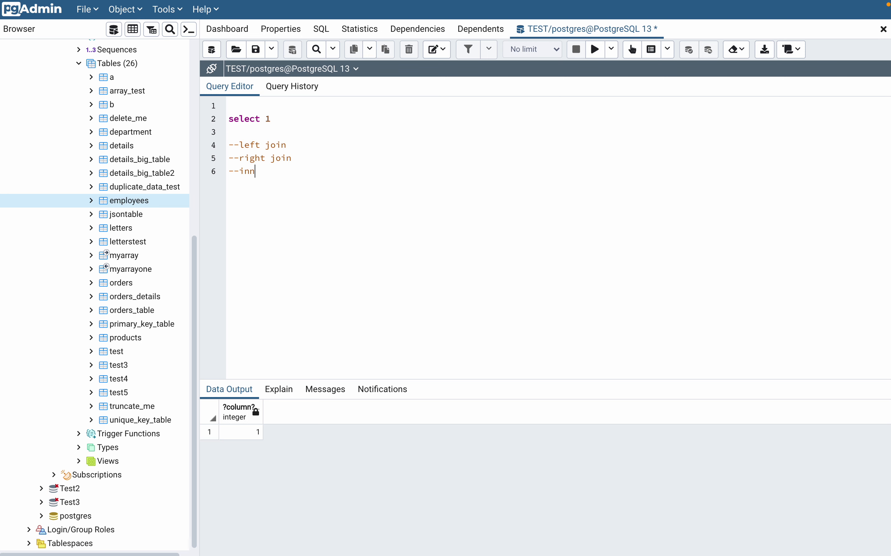
pyautogui.write('er join')
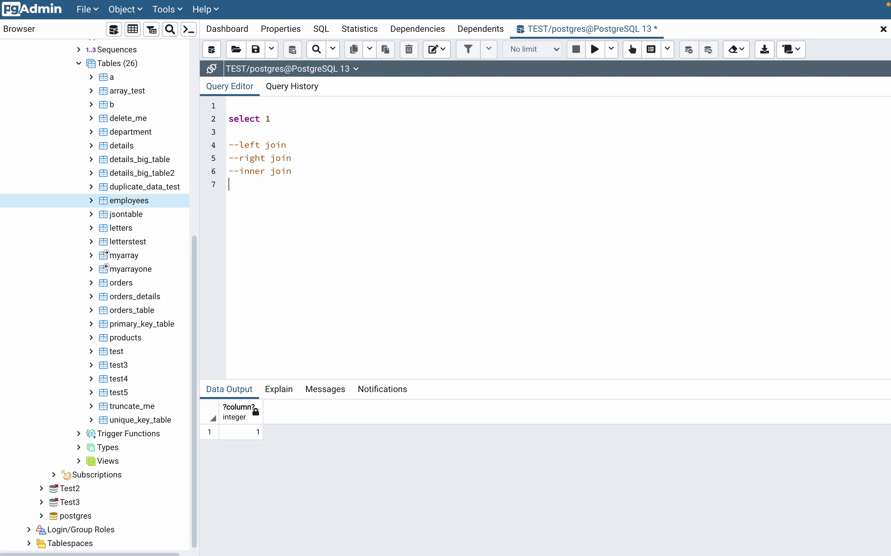
pyautogui.write('--full')
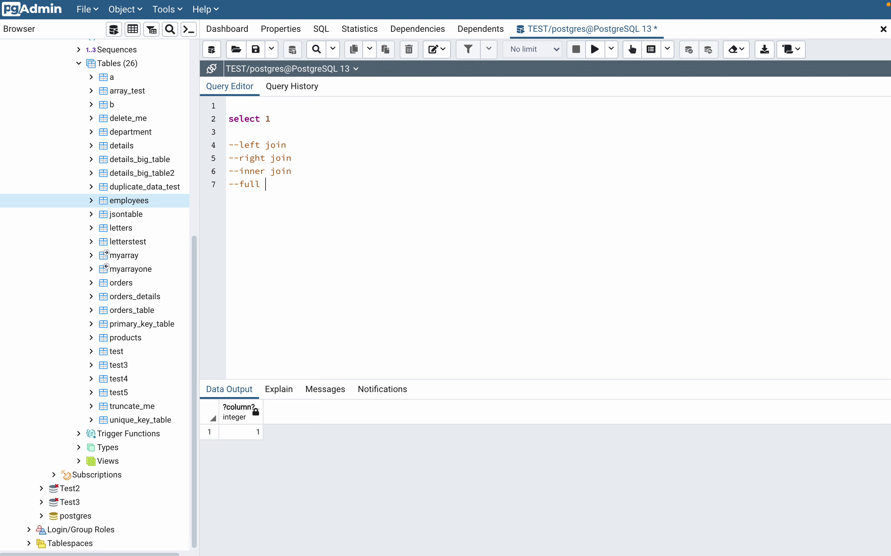
pyautogui.write('join')
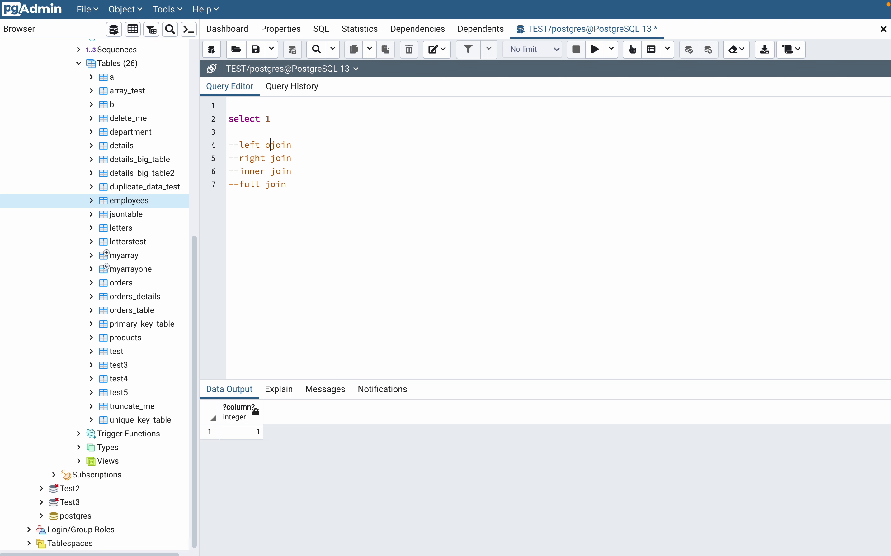
pyautogui.write('ut')
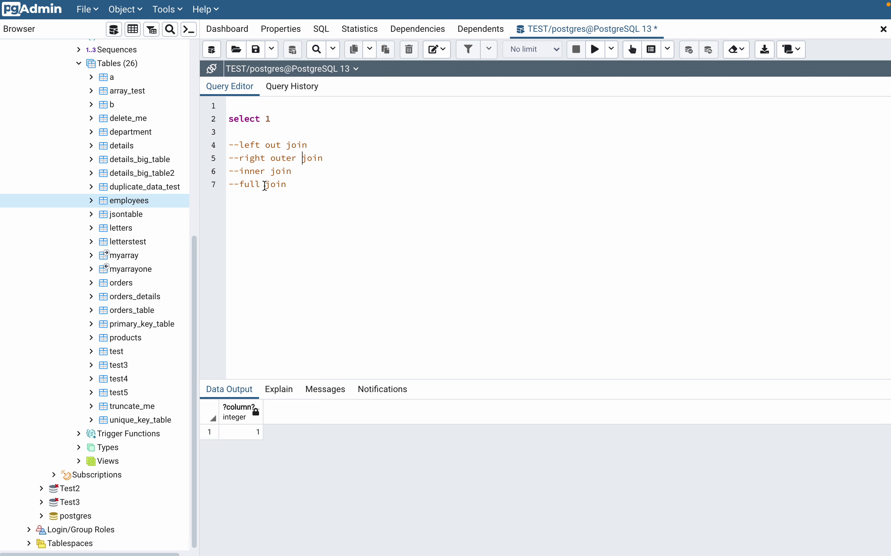
pyautogui.write('outer')
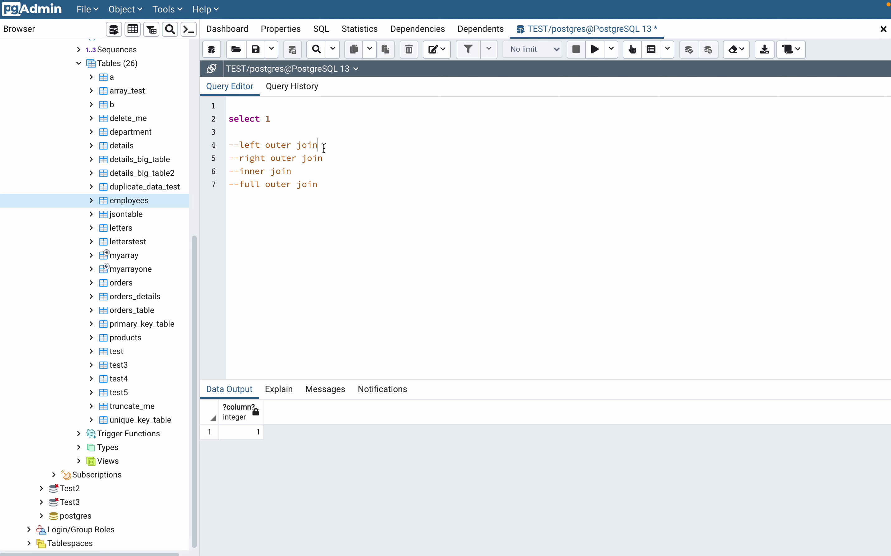
pyautogui.moveTo(328, 190)
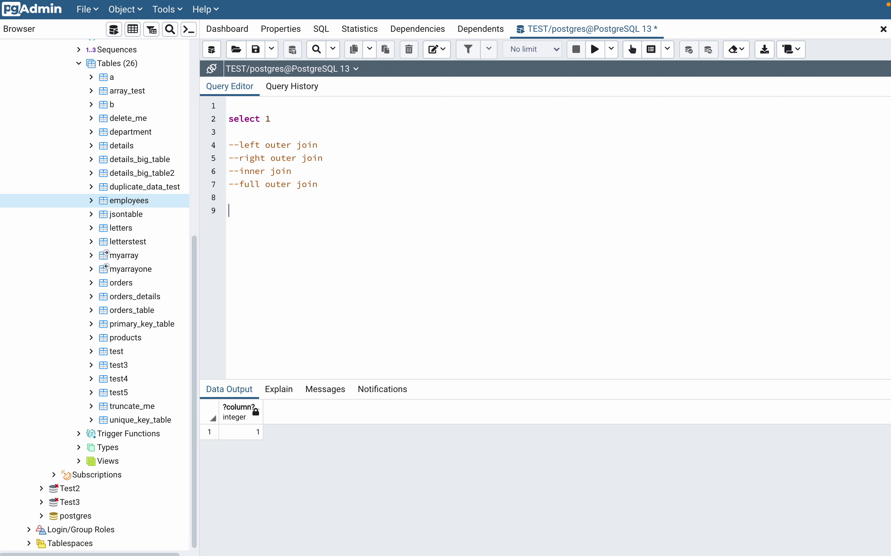
# Step: Run 'select * from customer', returning four rows PD, AD, CD and BD
pyautogui.write('select')
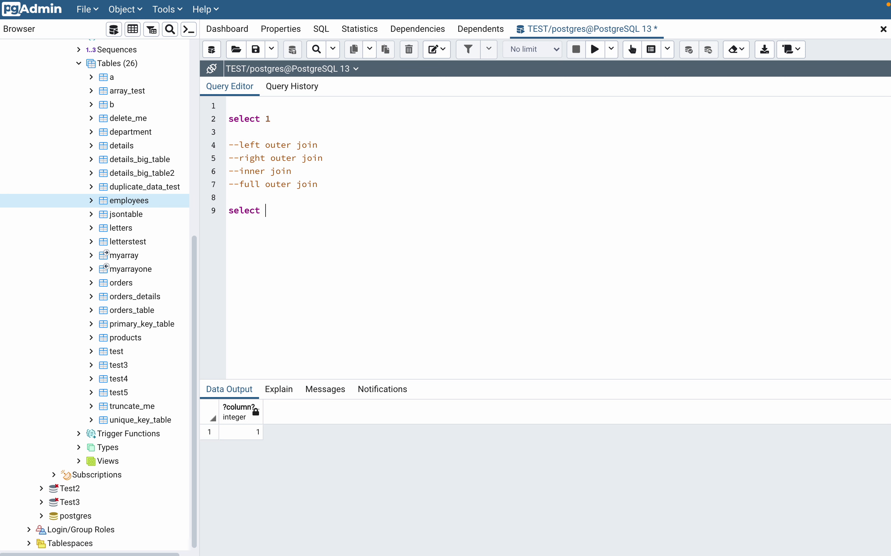
pyautogui.write('* from cus')
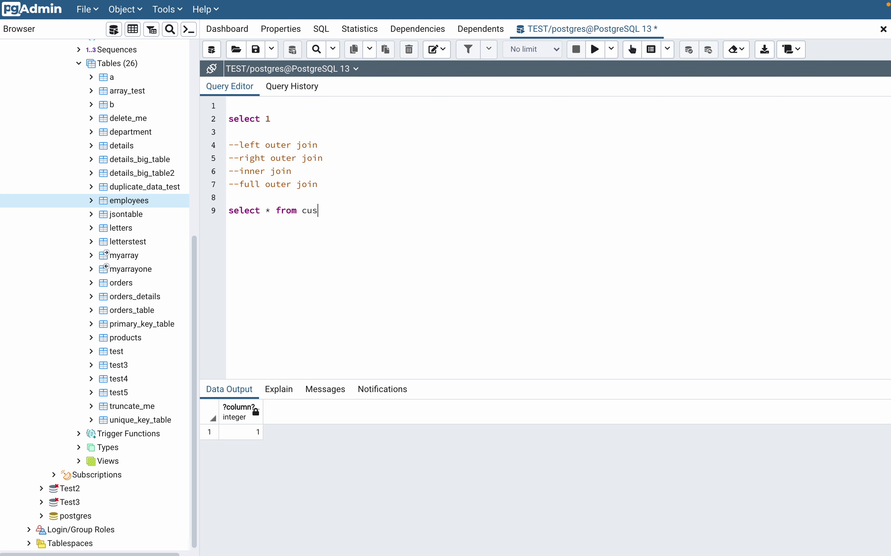
pyautogui.write('tomert')
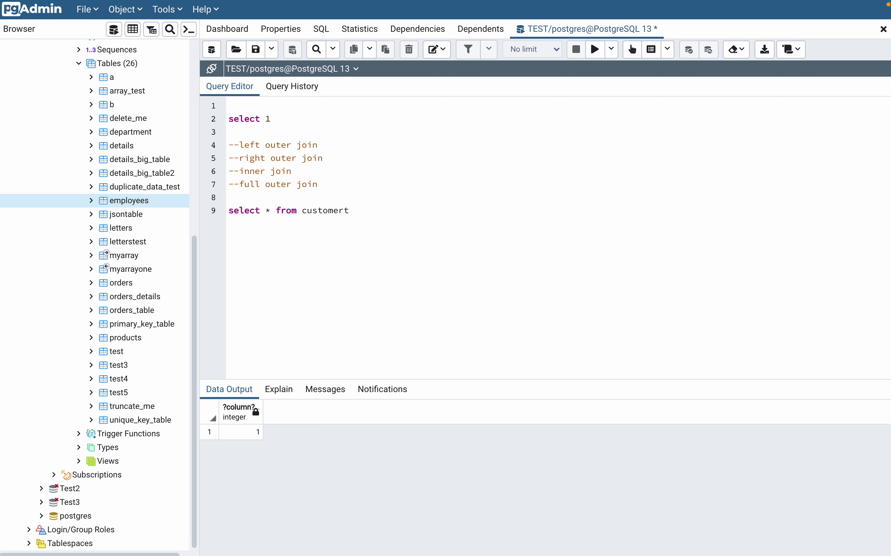
pyautogui.press('Backspace')
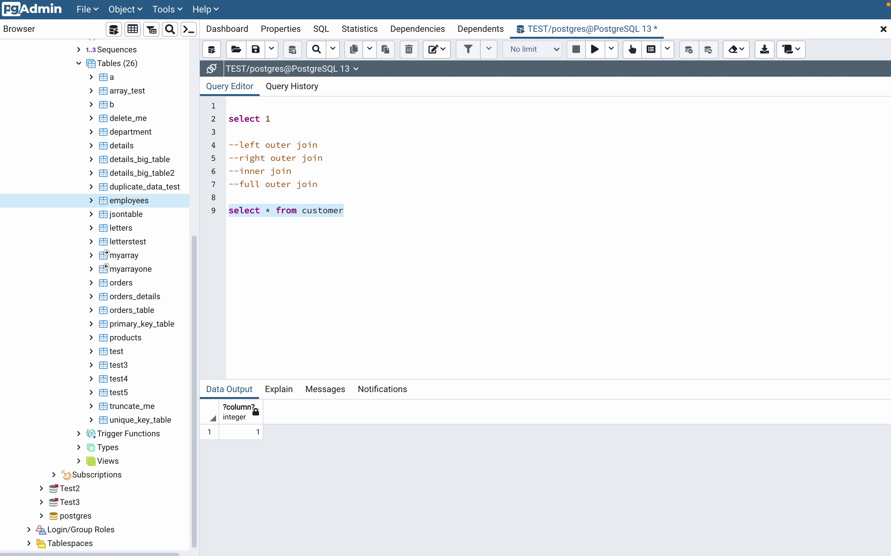
pyautogui.click(594, 49)
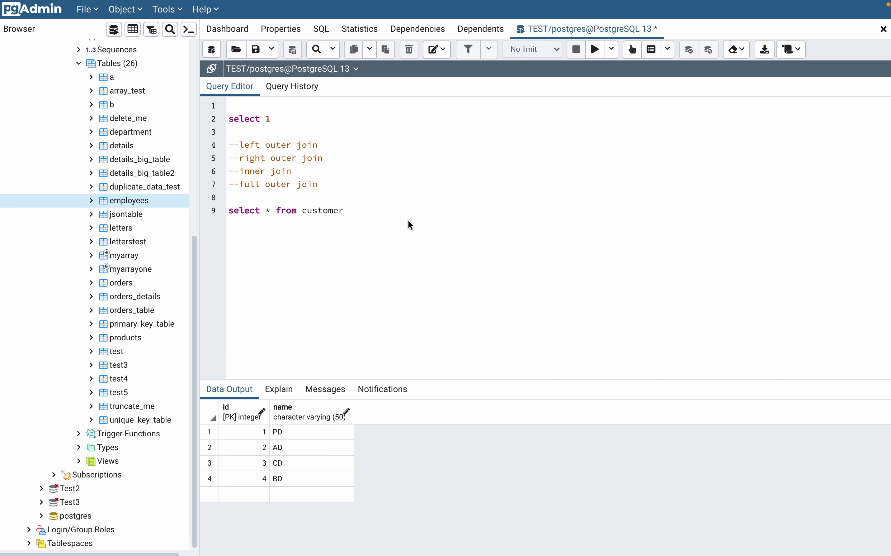
# Step: Run 'select * from address', returning Gurugram, Banglore and Delhi rows
pyautogui.write('select')
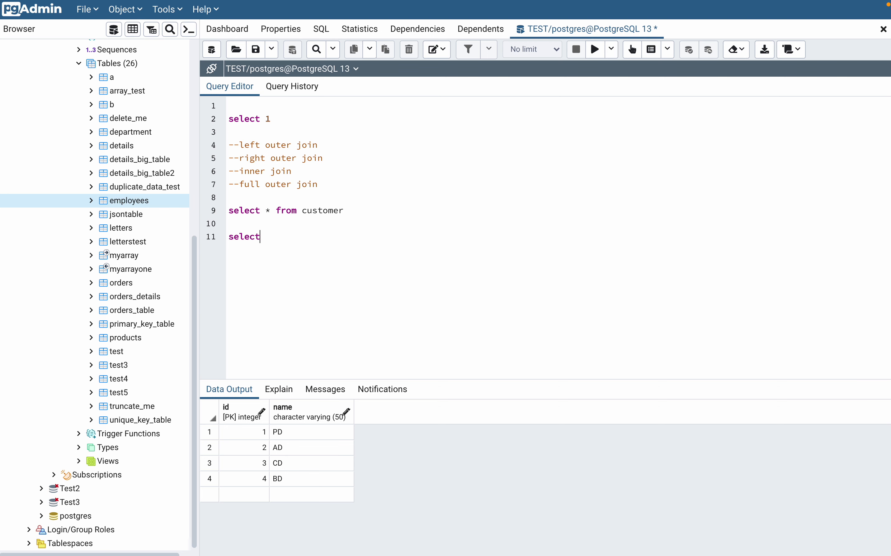
pyautogui.write('* from')
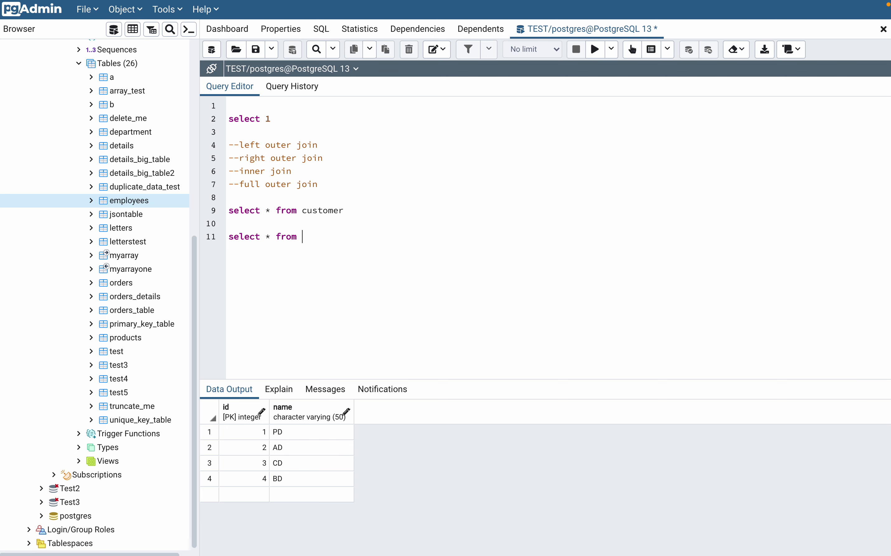
pyautogui.write('address')
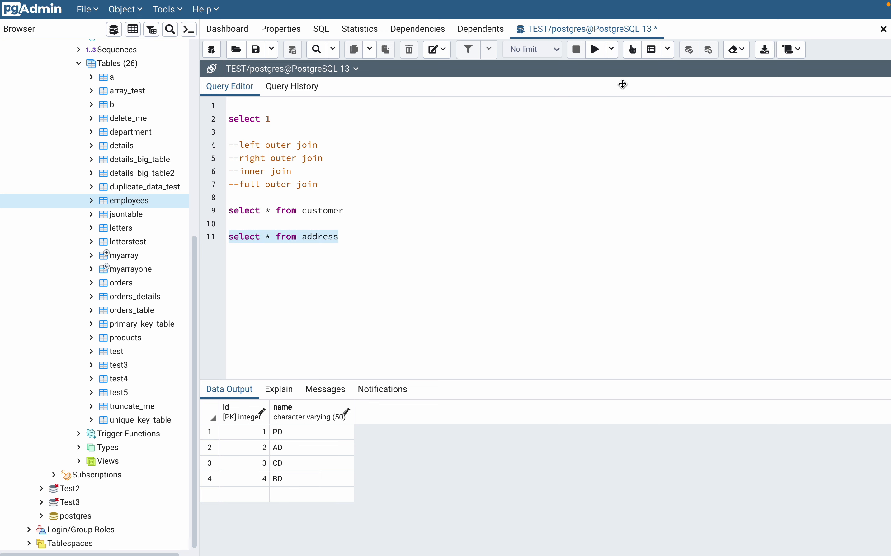
pyautogui.click(595, 49)
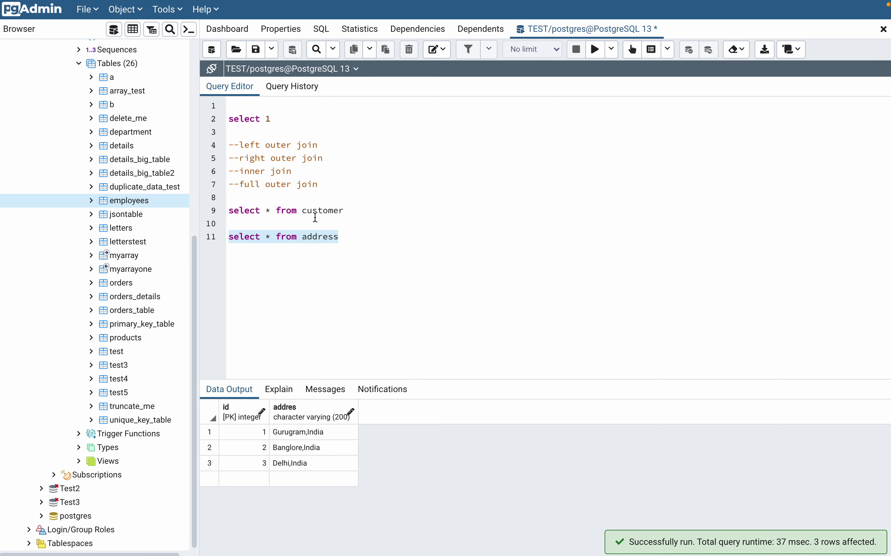
# Step: Add blank lines below the address query and place the cursor for the next query
pyautogui.doubleClick(322, 210)
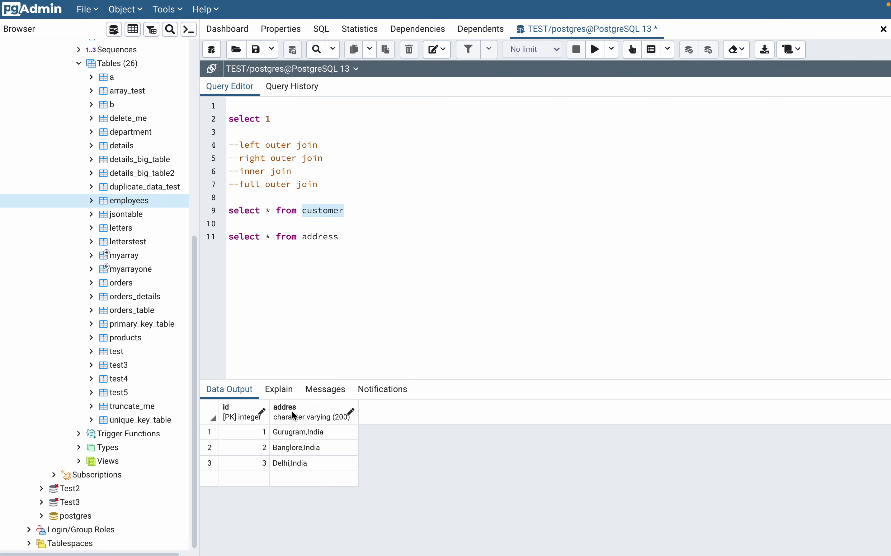
pyautogui.click(349, 237)
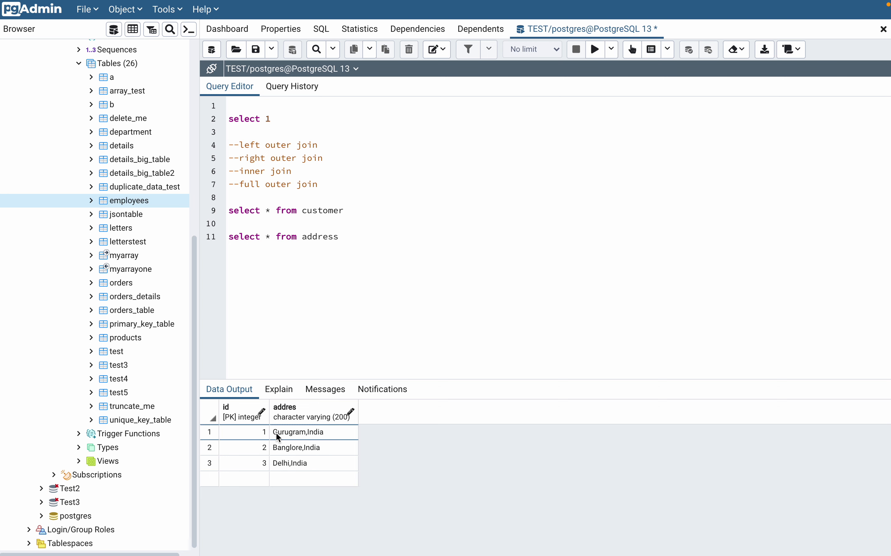
pyautogui.click(339, 237)
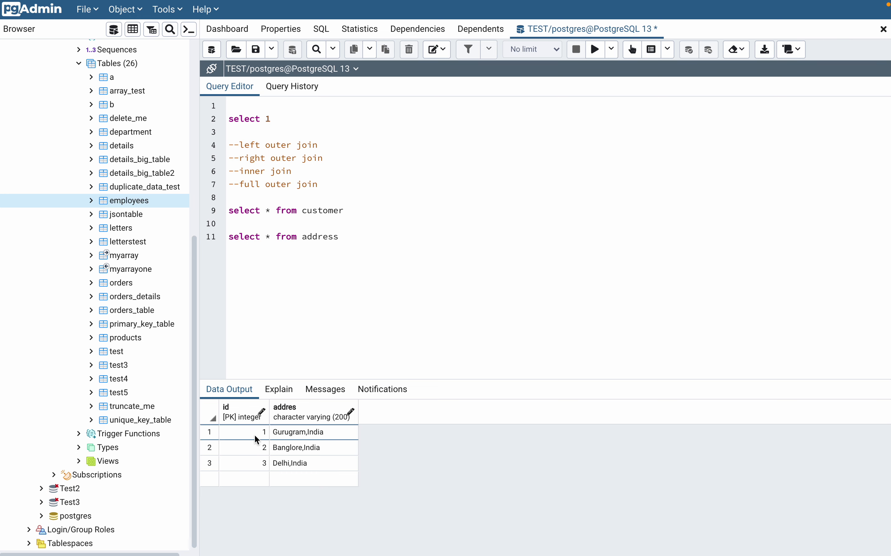
pyautogui.moveTo(317, 430)
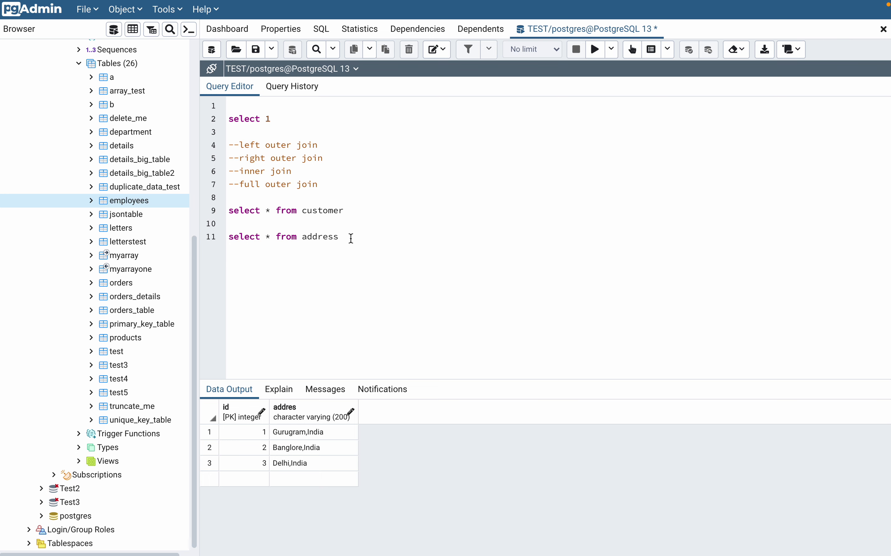
pyautogui.press('Enter')
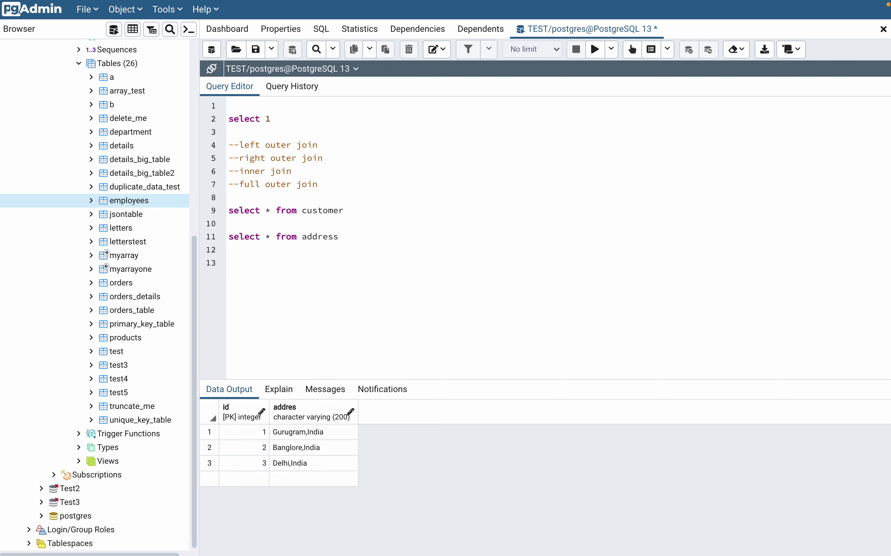
pyautogui.click(230, 262)
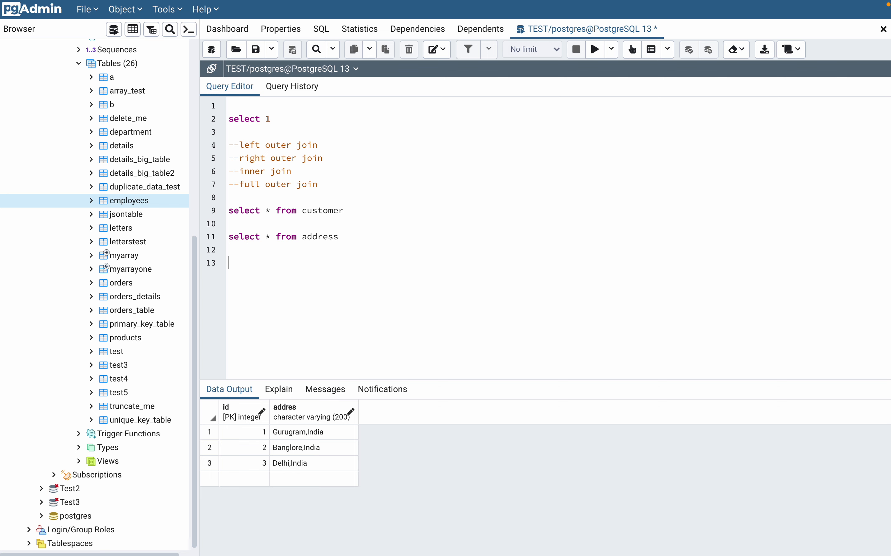
# Step: Start line 13 with 'select * from customer c'
pyautogui.write('sele')
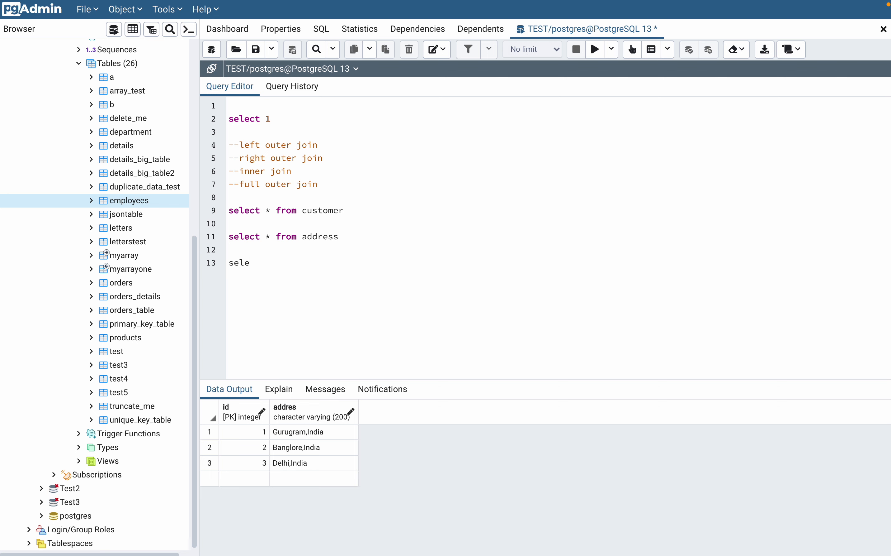
pyautogui.write('ct')
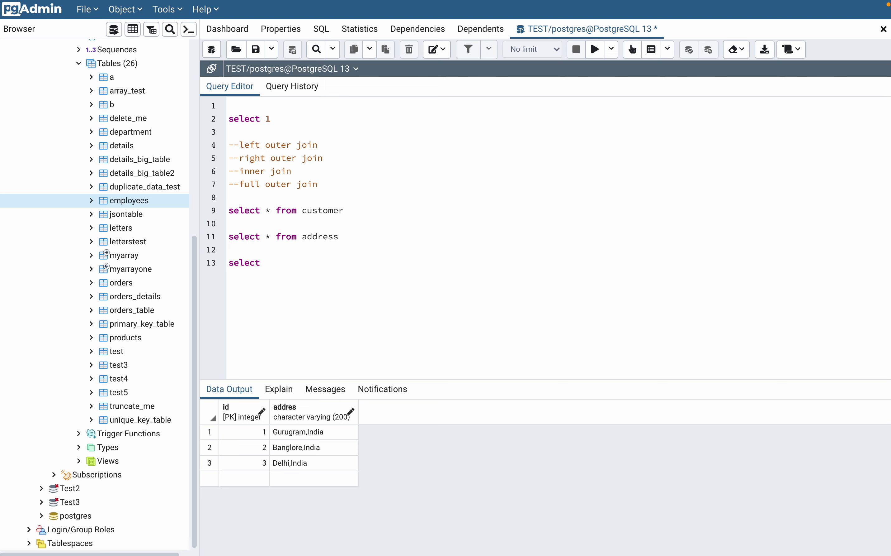
pyautogui.click(265, 263)
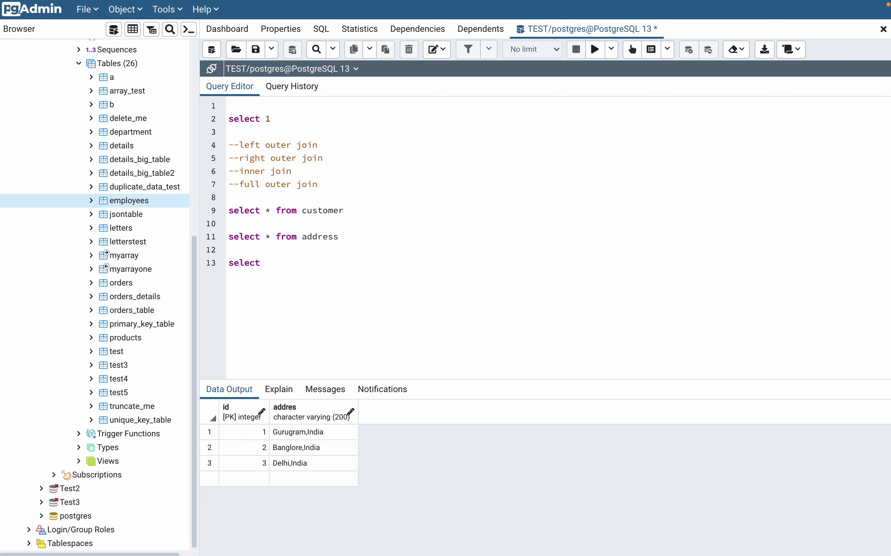
pyautogui.click(265, 262)
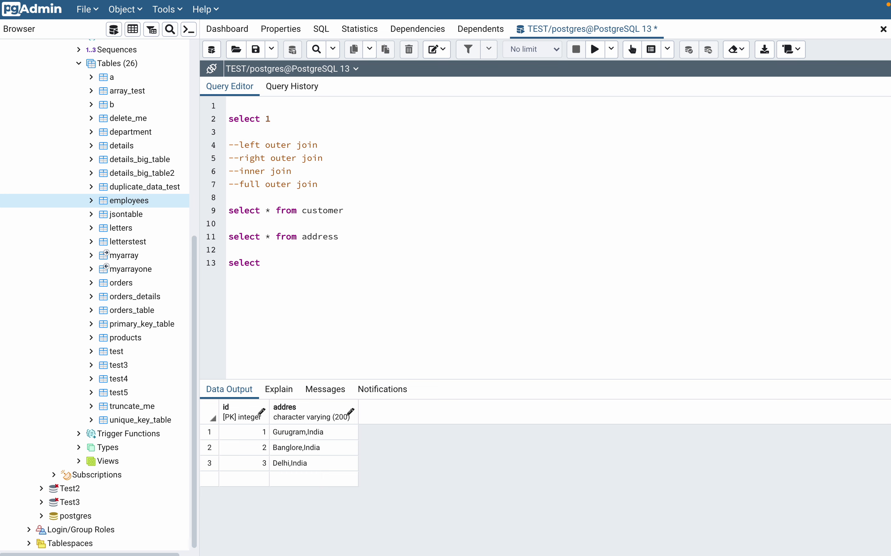
pyautogui.write('*')
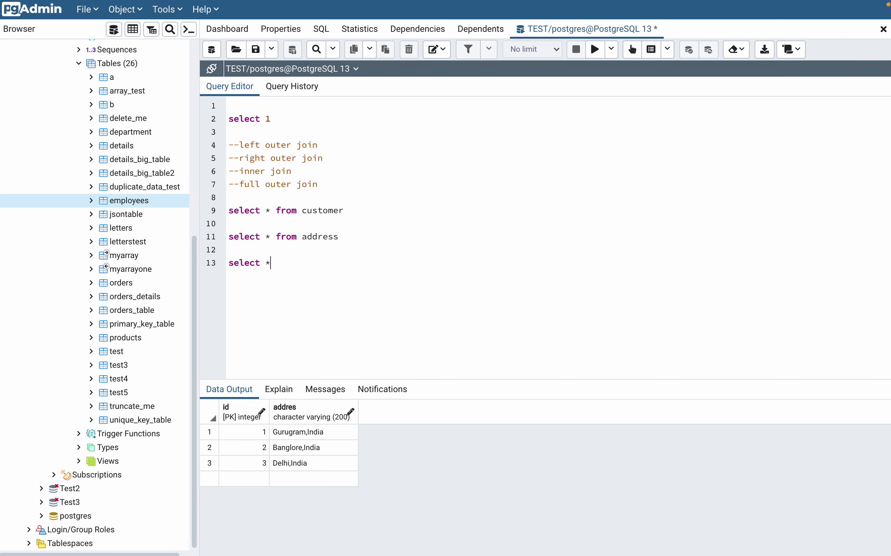
pyautogui.write('from')
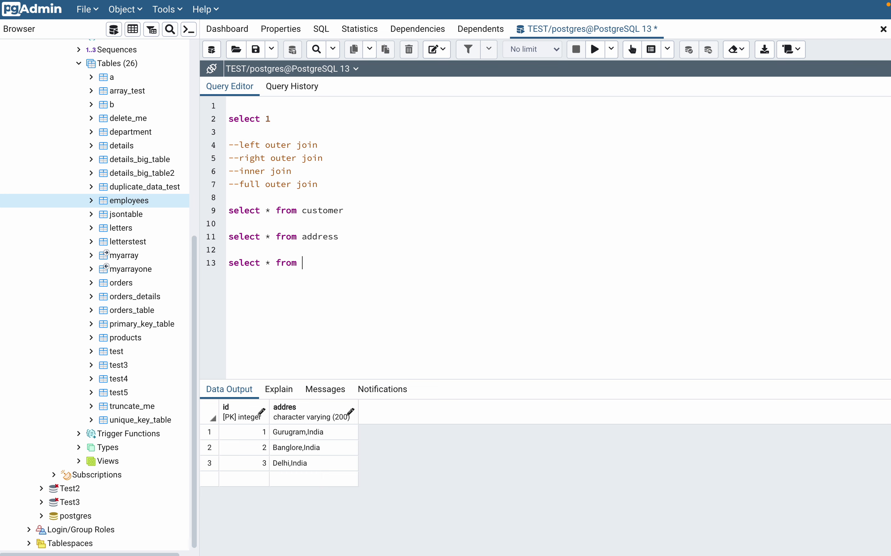
pyautogui.write('customer c')
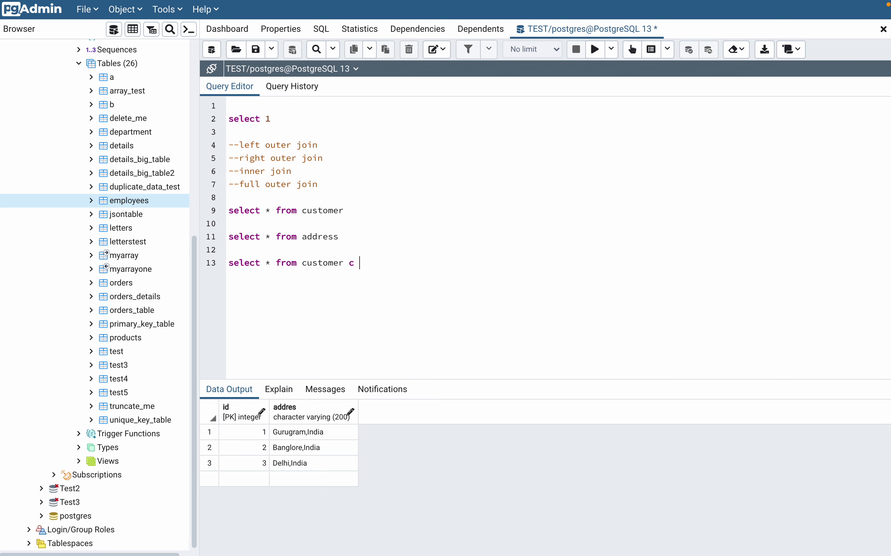
# Step: Complete the query with 'left join address a on c.id = a.id'
pyautogui.write('left')
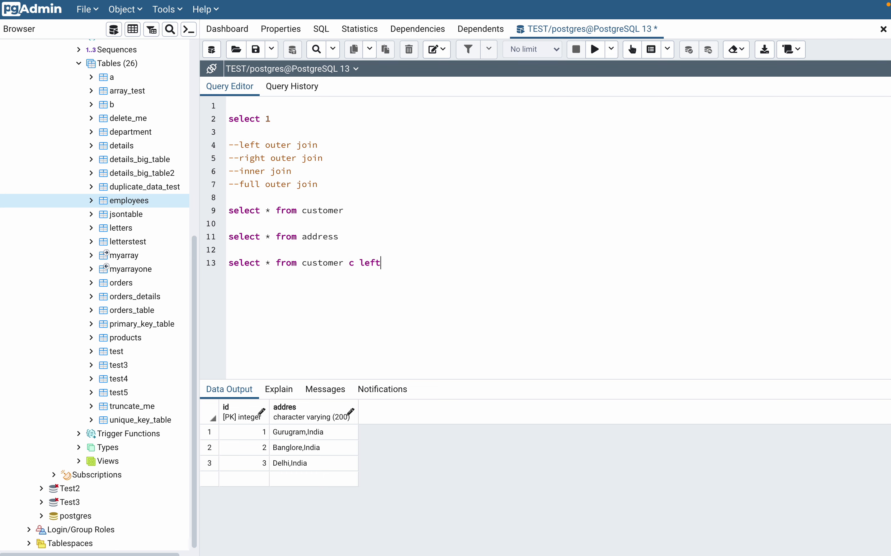
pyautogui.write('join')
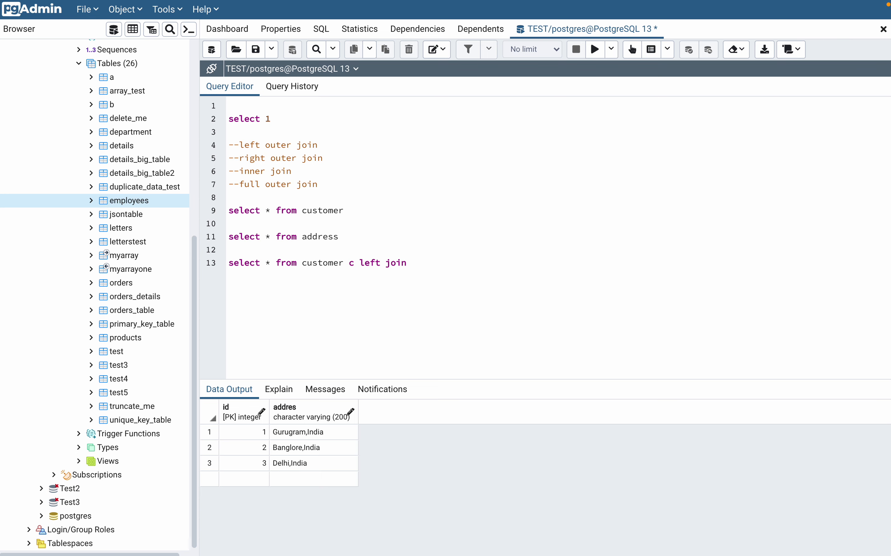
pyautogui.write('adr')
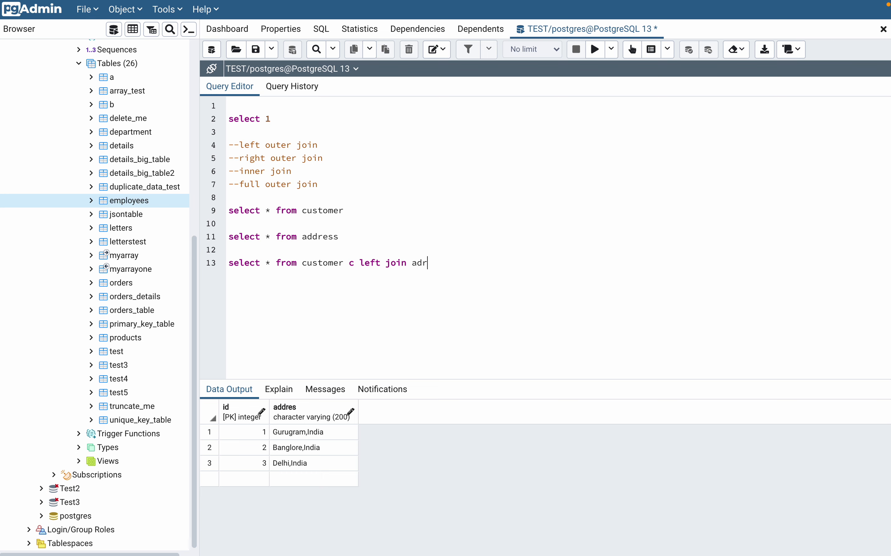
pyautogui.write('ess')
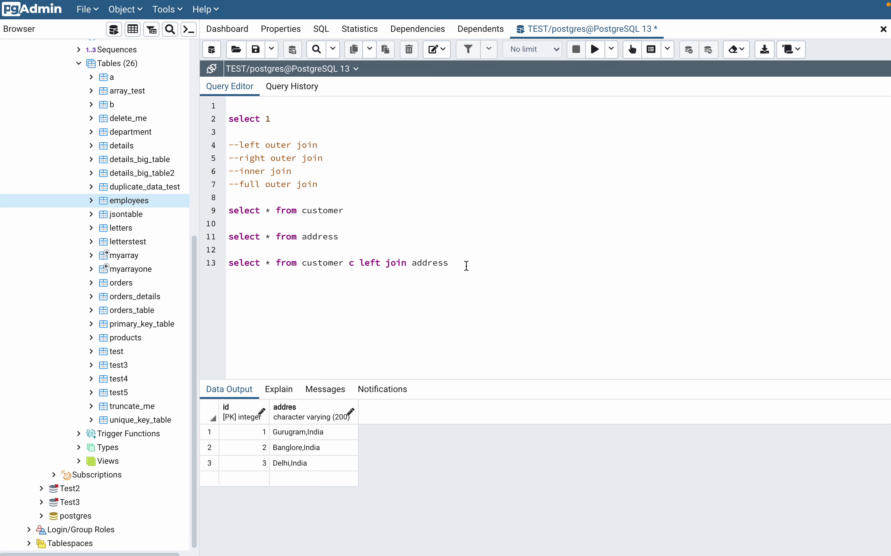
pyautogui.write('a')
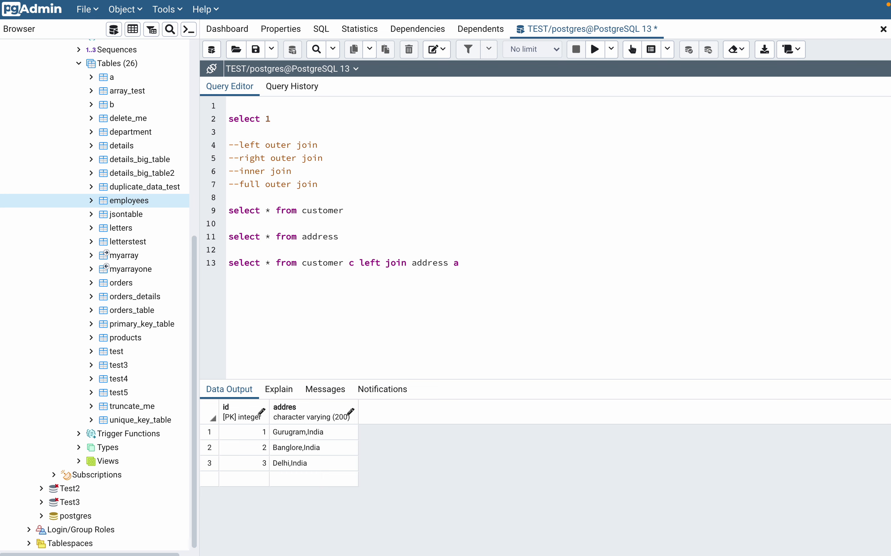
pyautogui.write('on')
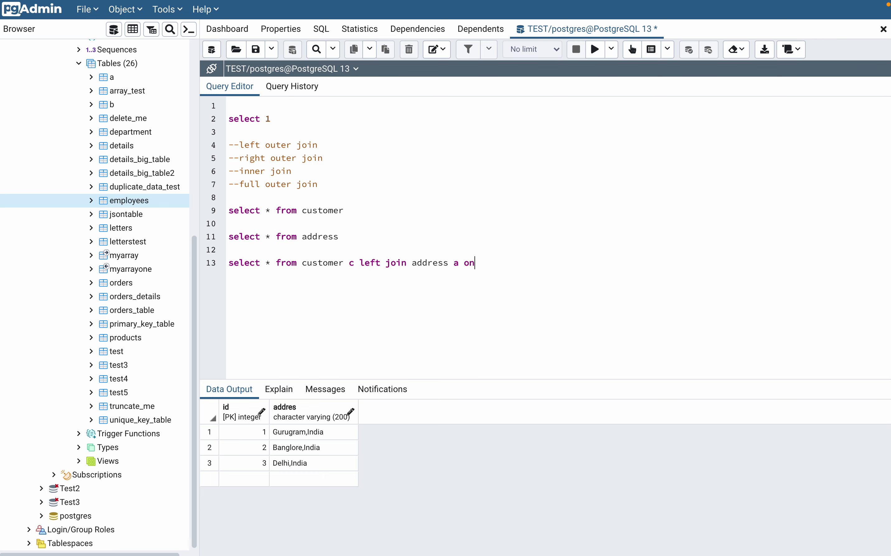
pyautogui.write('c.')
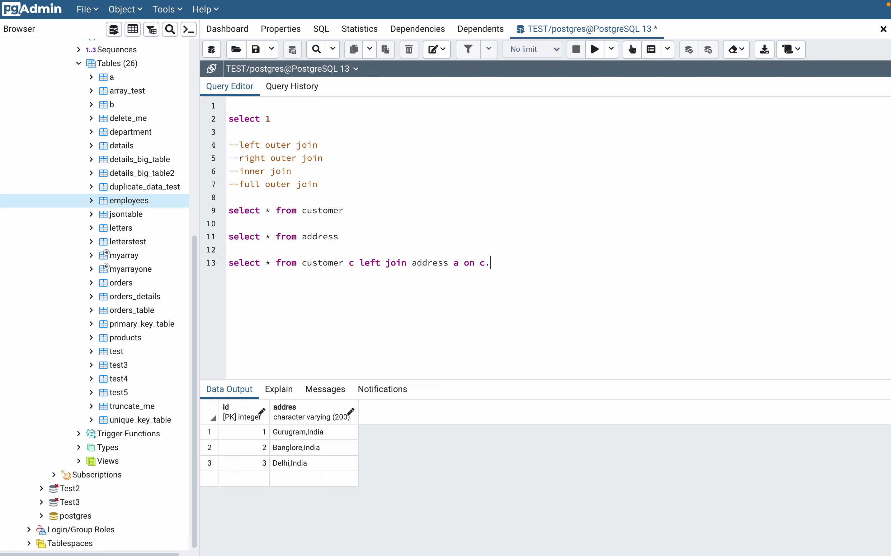
pyautogui.write('id')
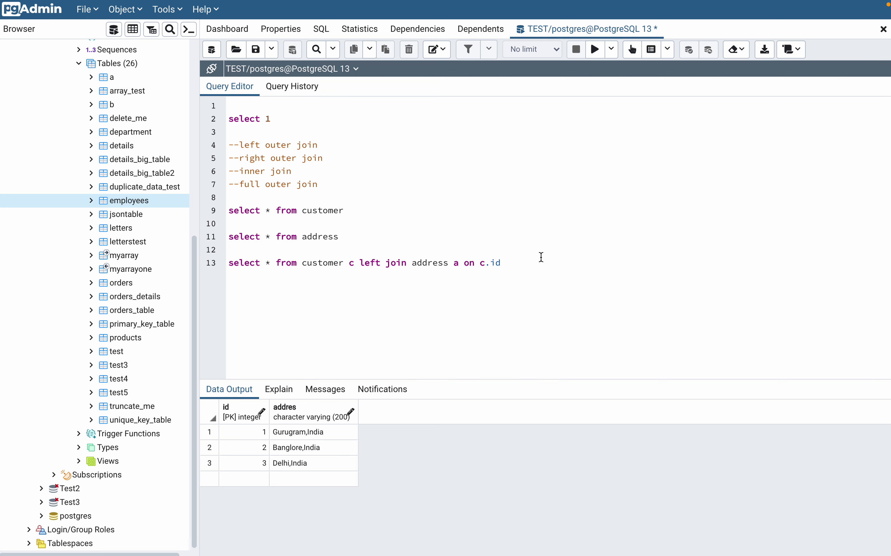
pyautogui.moveTo(531, 264)
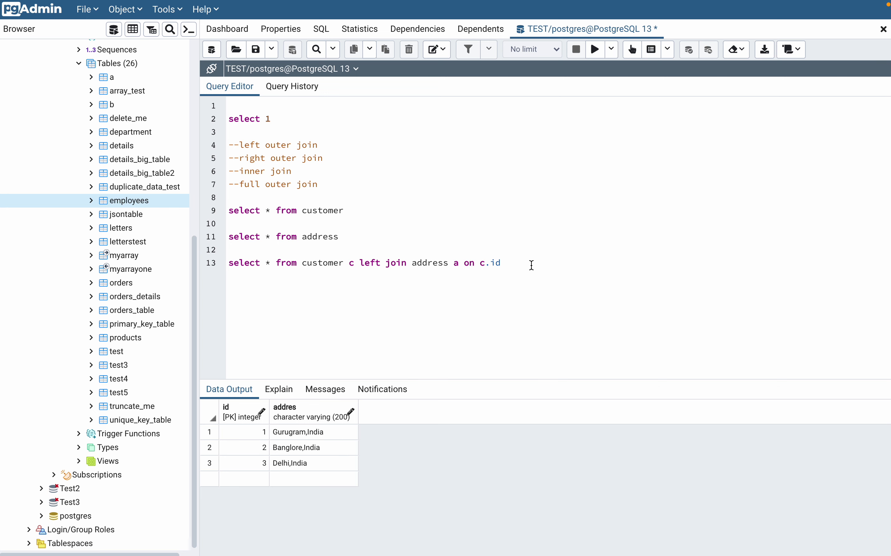
pyautogui.write('=')
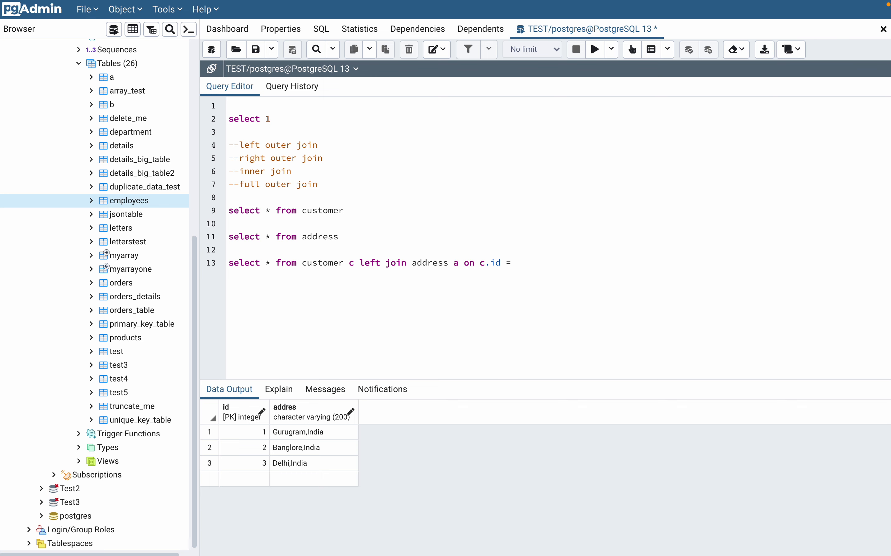
pyautogui.write('a.id')
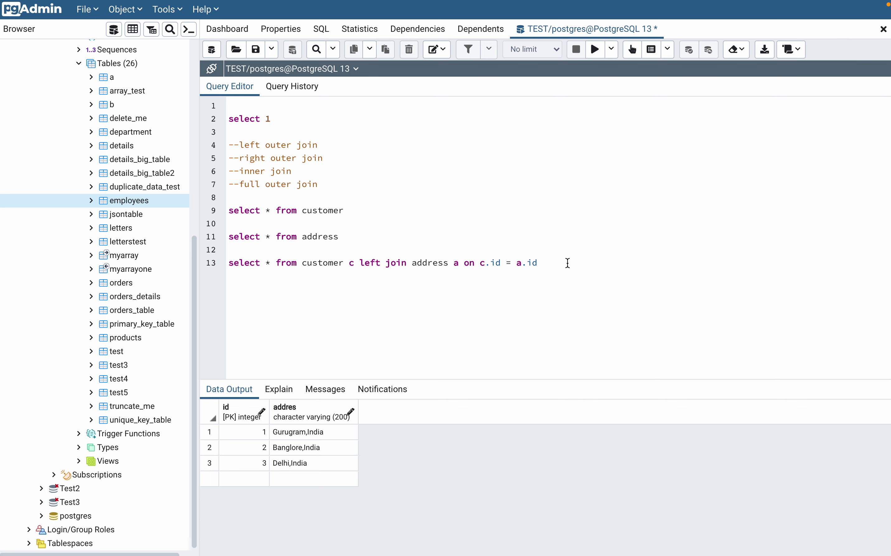
# Step: Run the left join, returning four customer rows with BD's address null
pyautogui.tripleClick(381, 262)
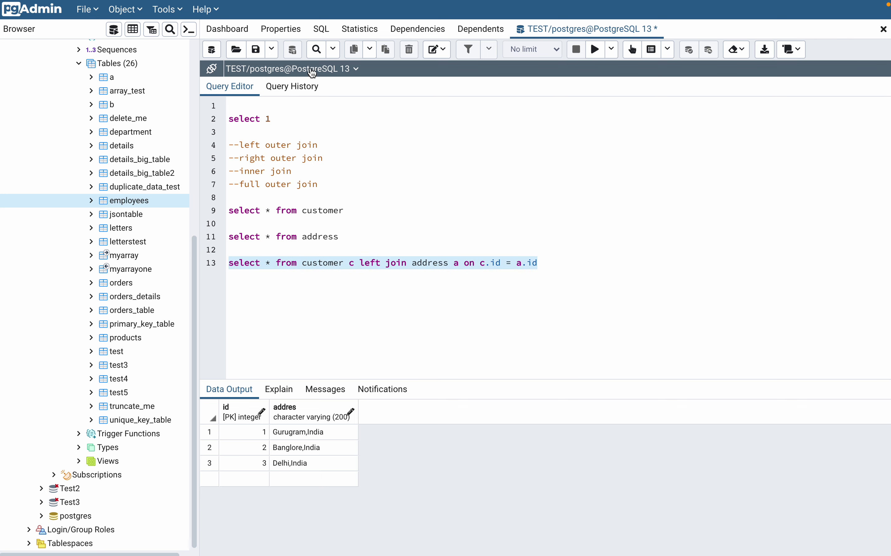
pyautogui.click(595, 49)
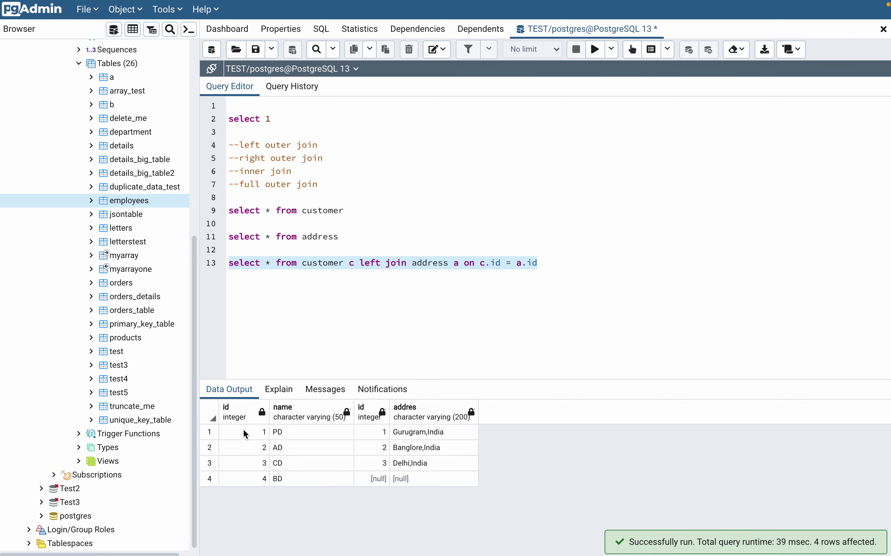
pyautogui.moveTo(215, 412)
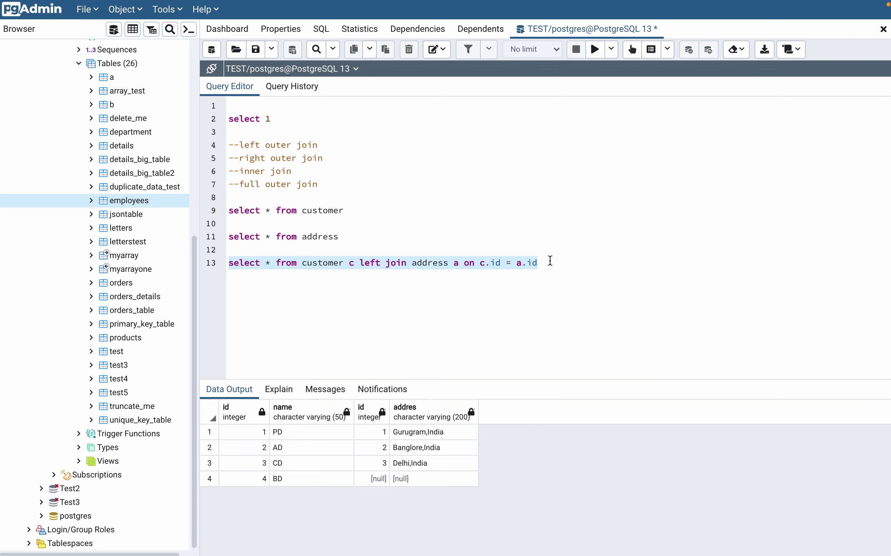
pyautogui.click(274, 262)
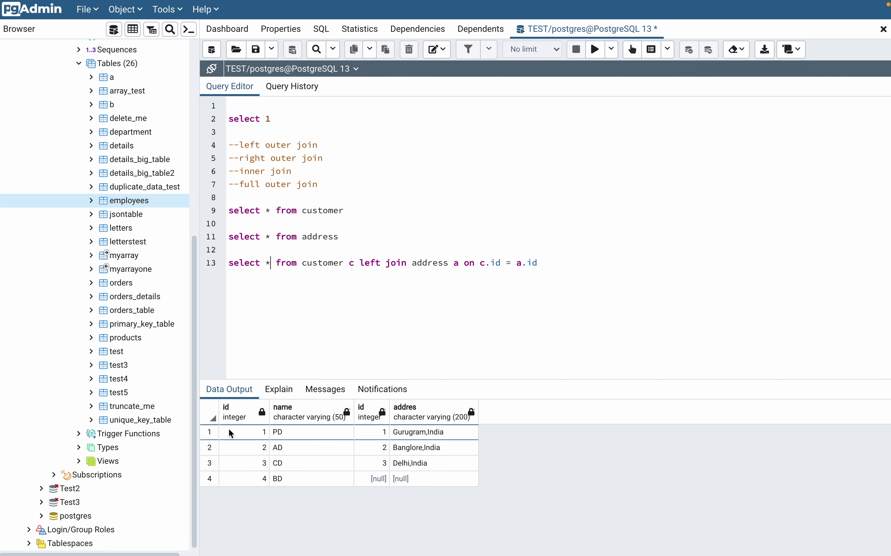
pyautogui.moveTo(306, 287)
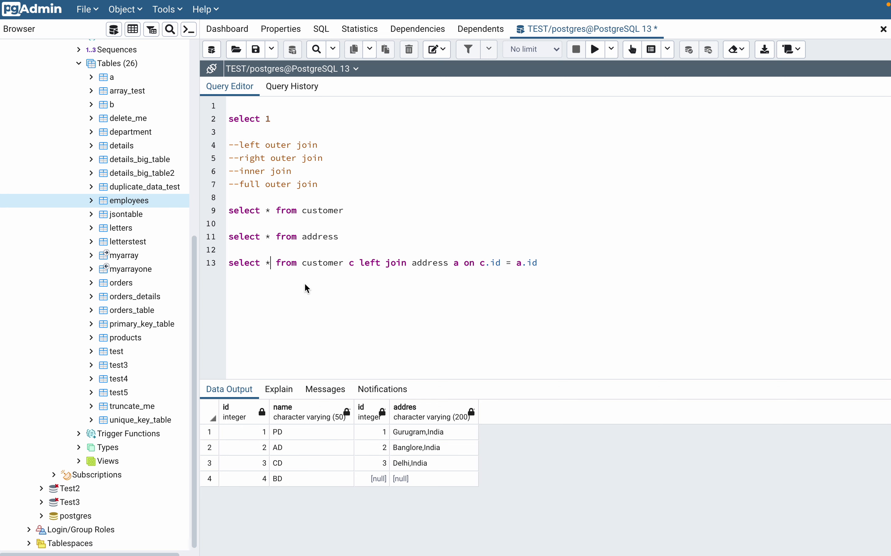
# Step: Replace the asterisk in the select list with 'c.name,a.addres'
pyautogui.press('Backspace')
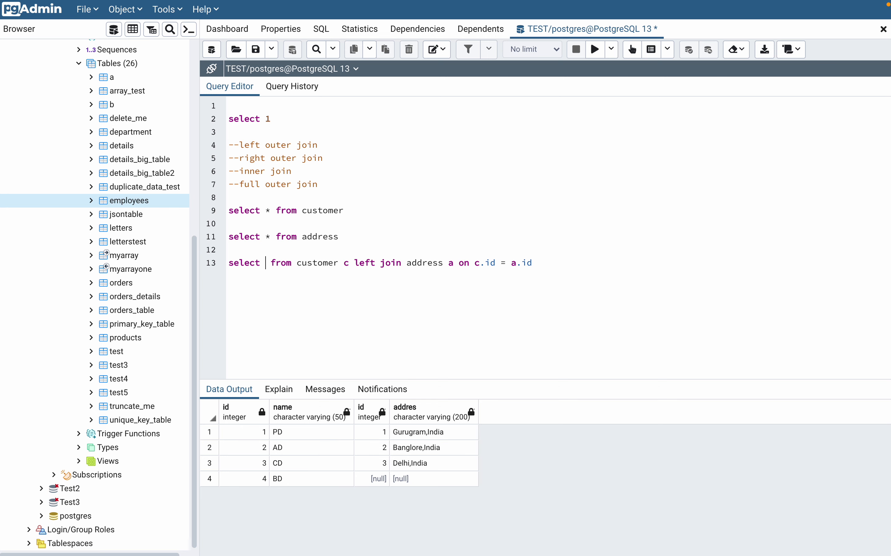
pyautogui.write('c.n')
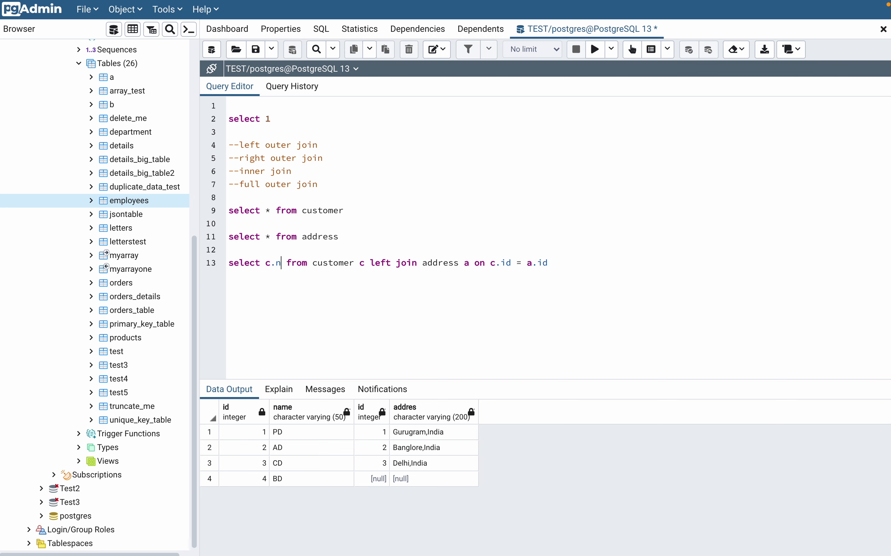
pyautogui.write('ame,')
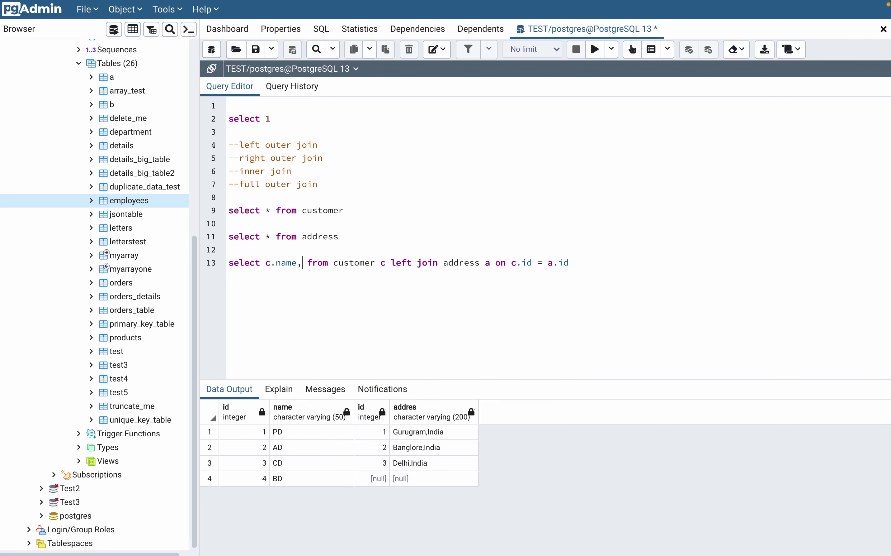
pyautogui.write('a.addres')
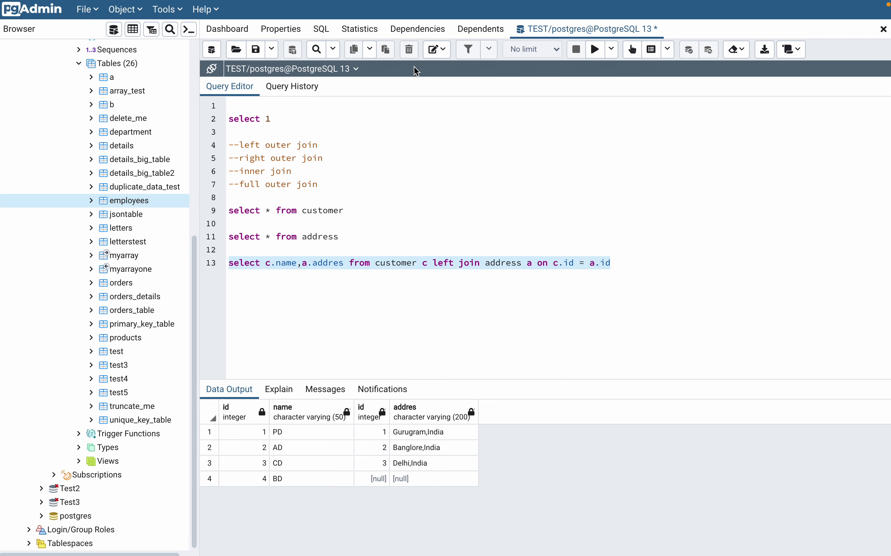
# Step: Run the narrowed join, returning name and addres for four customers, BD's null
pyautogui.click(594, 49)
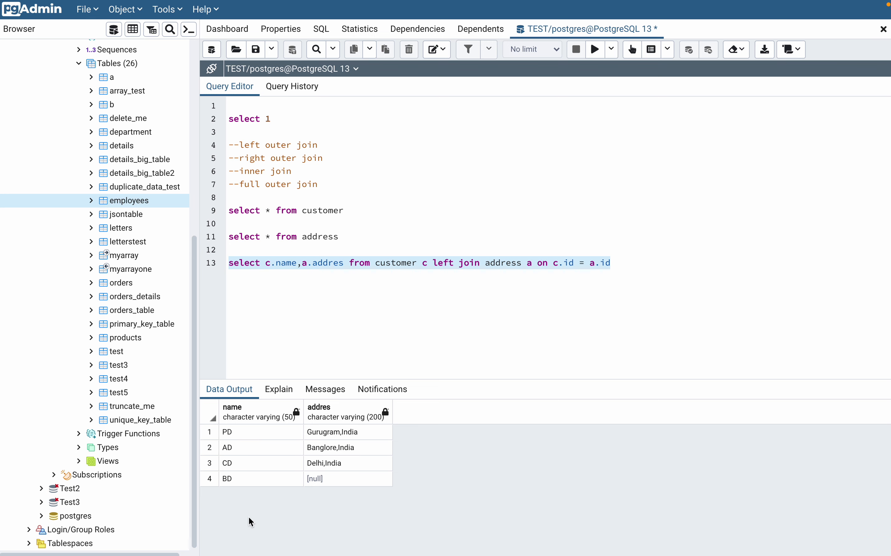
pyautogui.moveTo(322, 444)
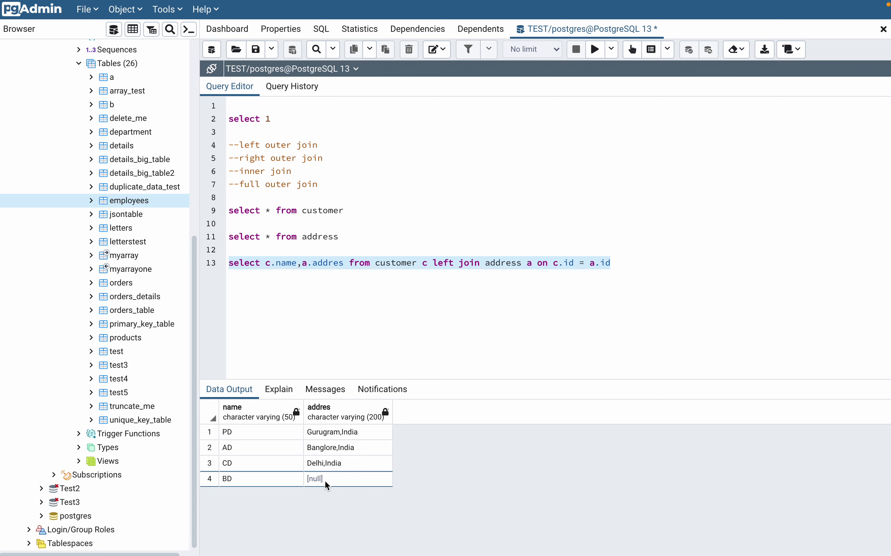
pyautogui.moveTo(348, 479)
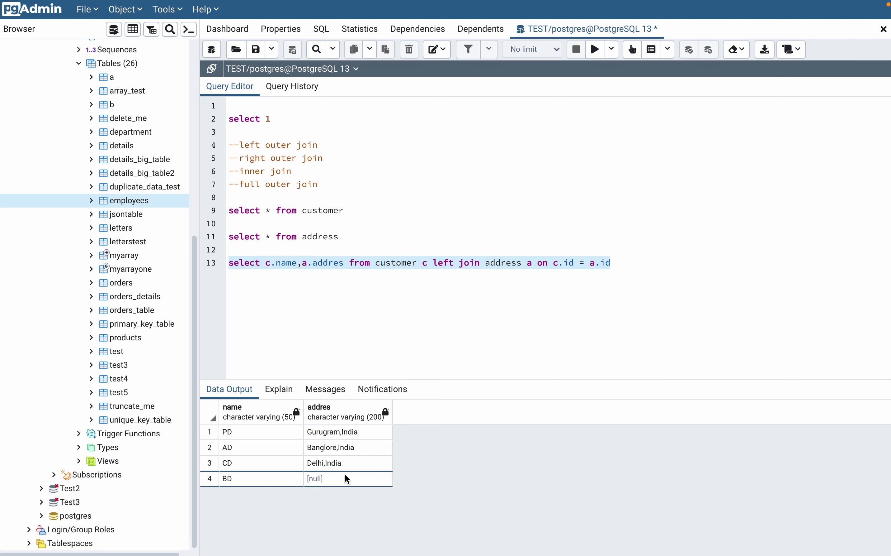
pyautogui.click(631, 262)
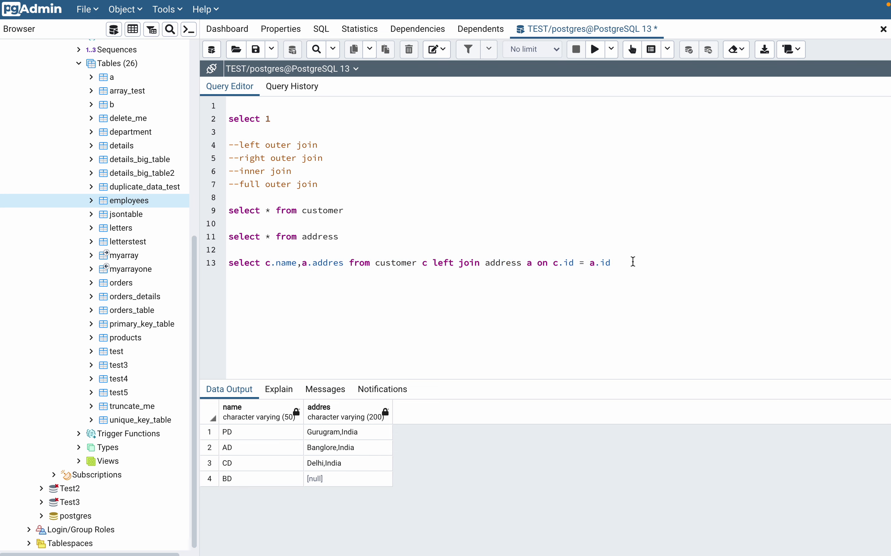